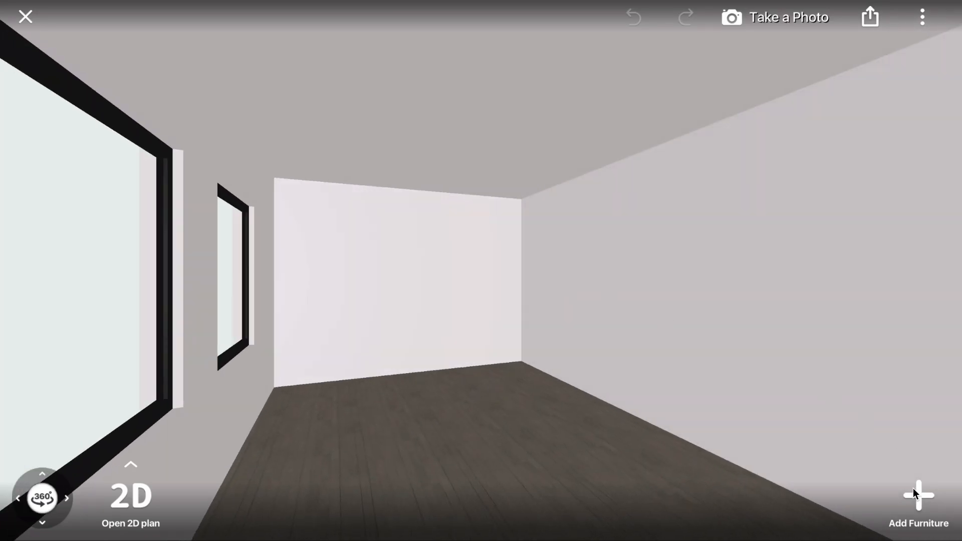
Browse Add Furniture > Build > Constructions > Primitives for the wedge block
{"action": "left_click", "coordinate": [918, 495]}
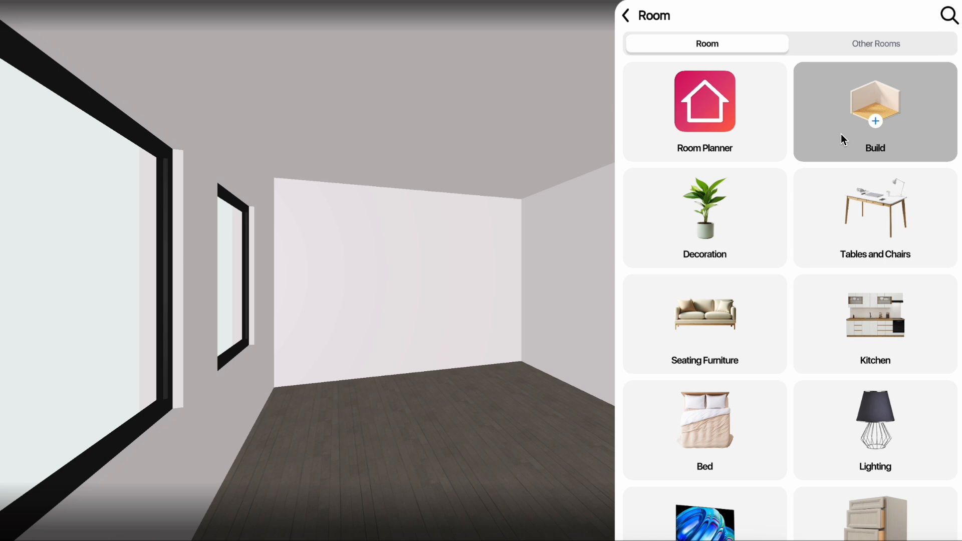
{"action": "left_click", "coordinate": [874, 110]}
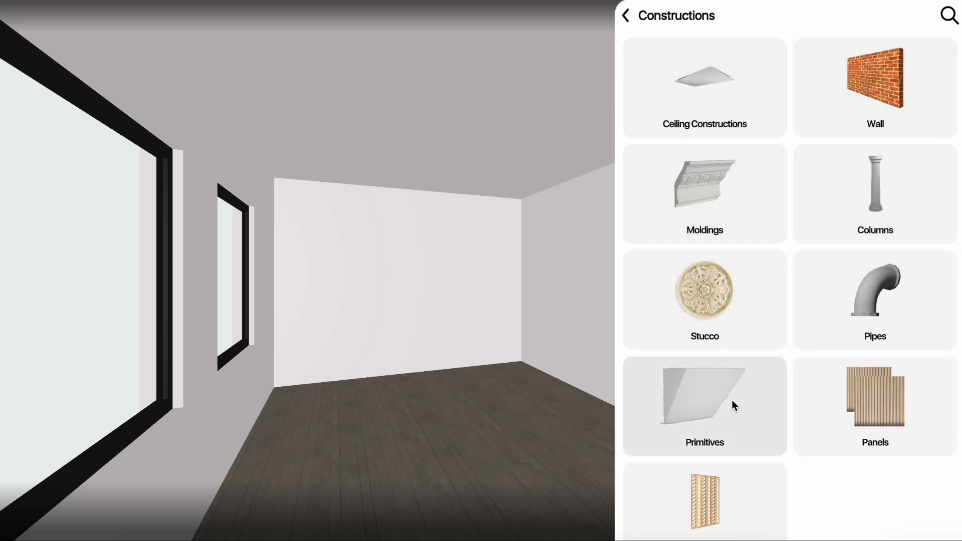
{"action": "left_click", "coordinate": [704, 405]}
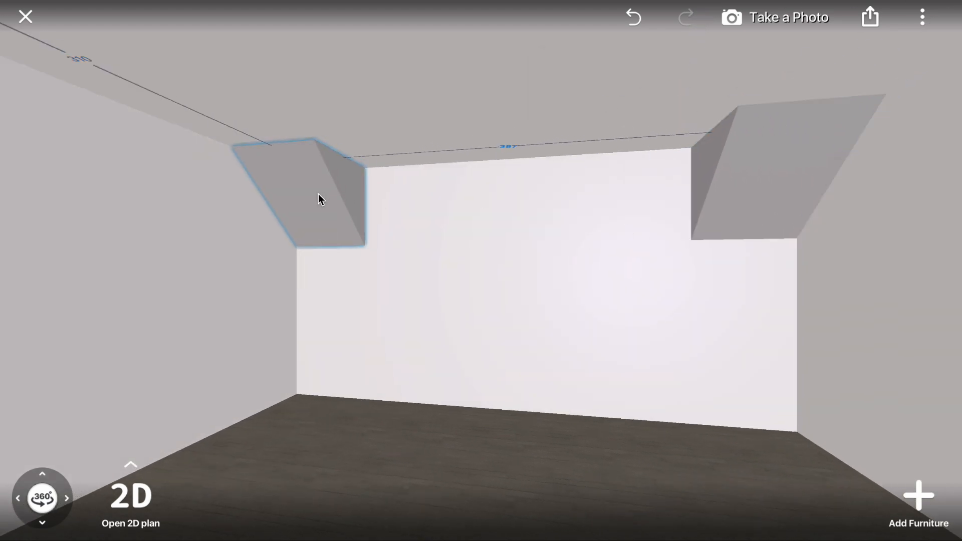
Drag the left wedge larger into a broad sloped ceiling section
{"action": "left_click", "coordinate": [294, 197]}
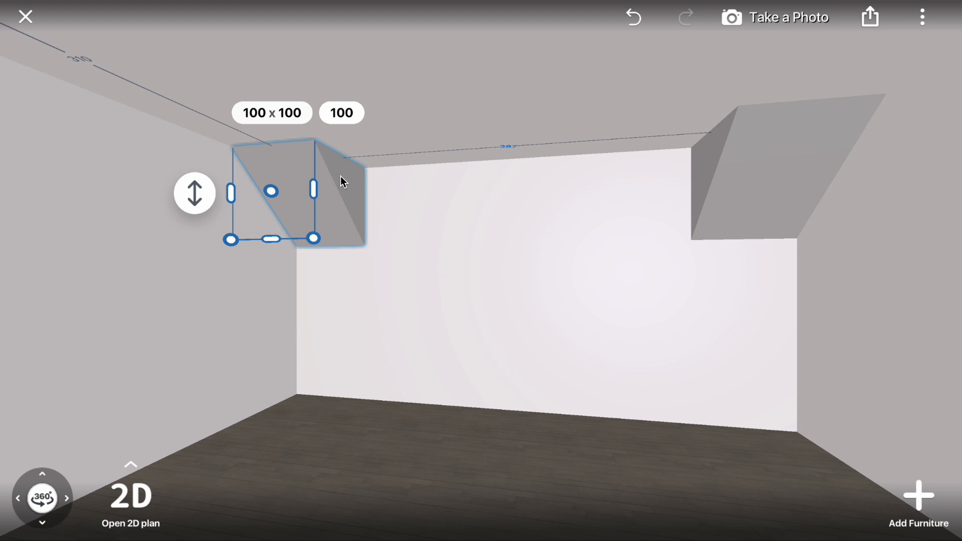
{"action": "left_click_drag", "start_coordinate": [312, 188], "coordinate": [420, 183]}
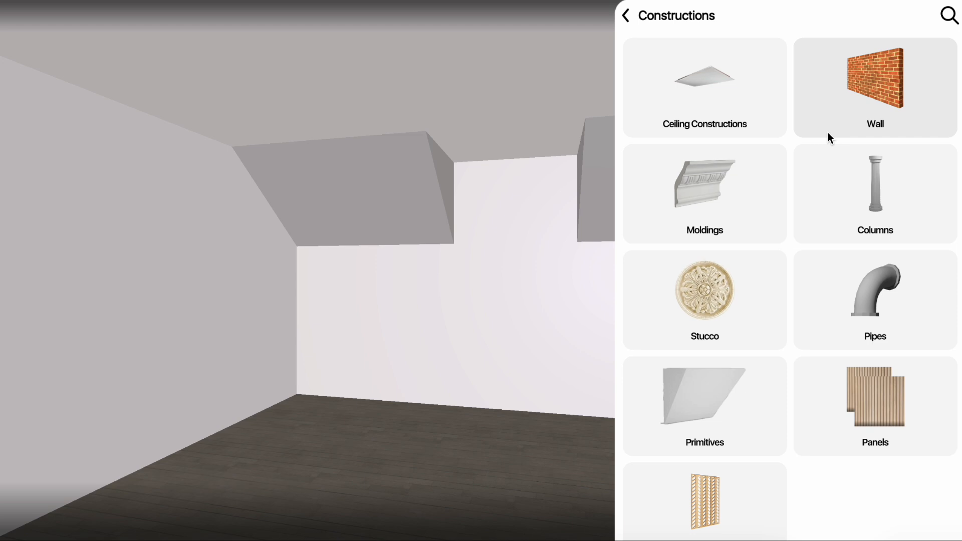
Add an opening from Windows and Doors between the slopes and replace its model
{"action": "left_click", "coordinate": [626, 15]}
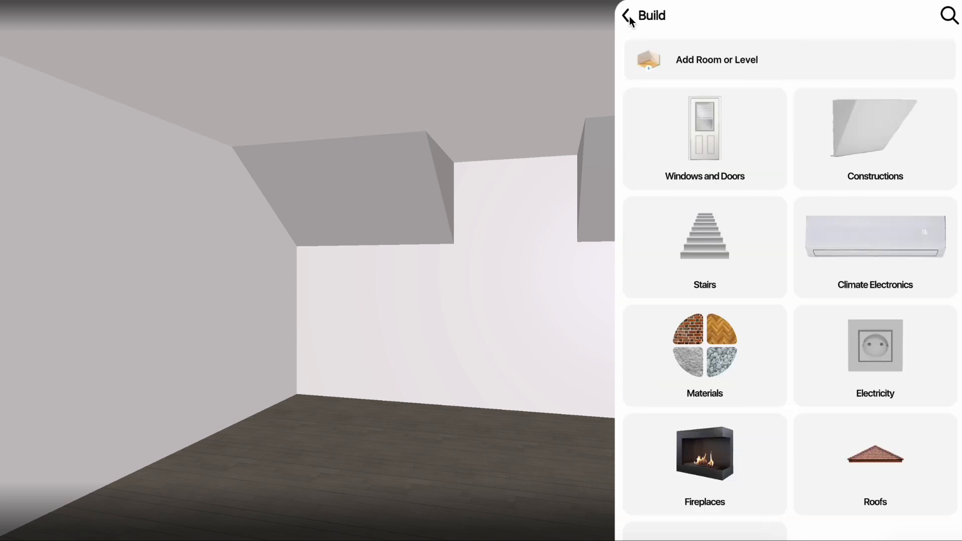
{"action": "left_click", "coordinate": [705, 139]}
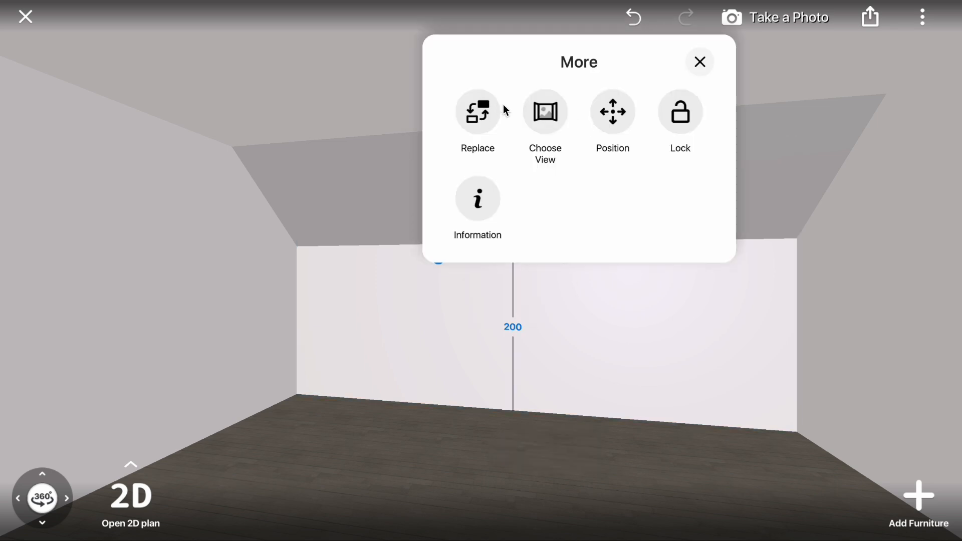
{"action": "left_click", "coordinate": [544, 111]}
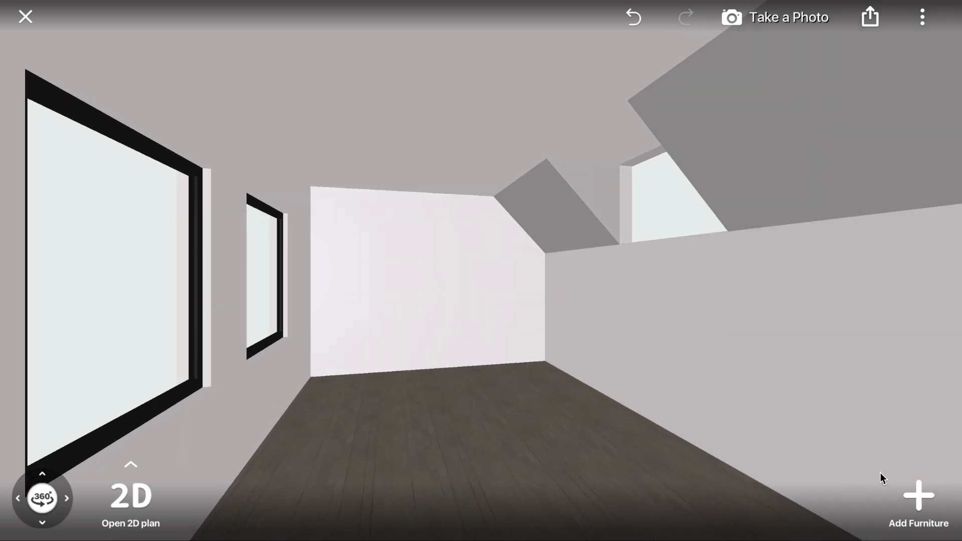
Place the black Skylight from Skylight Window options on the flat ceiling
{"action": "left_click", "coordinate": [918, 497]}
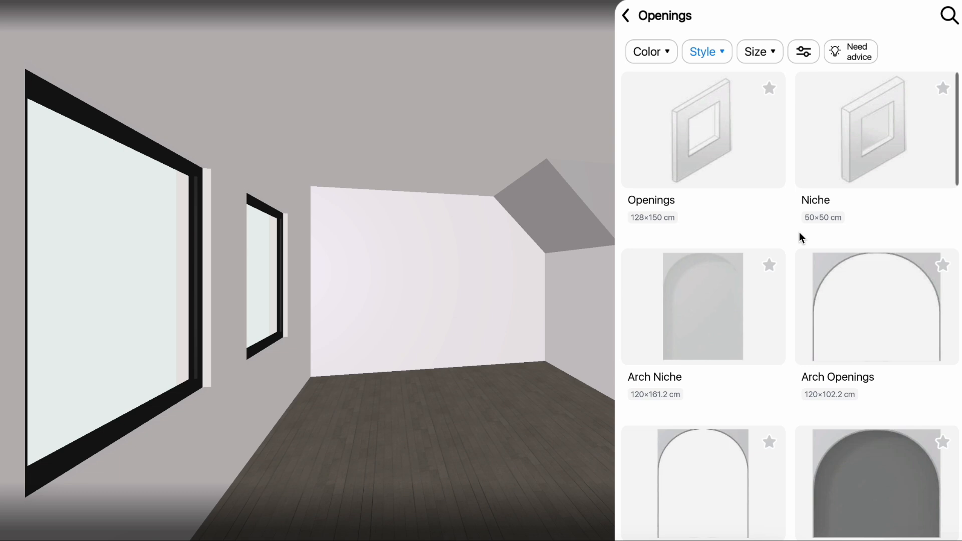
{"action": "left_click", "coordinate": [624, 15]}
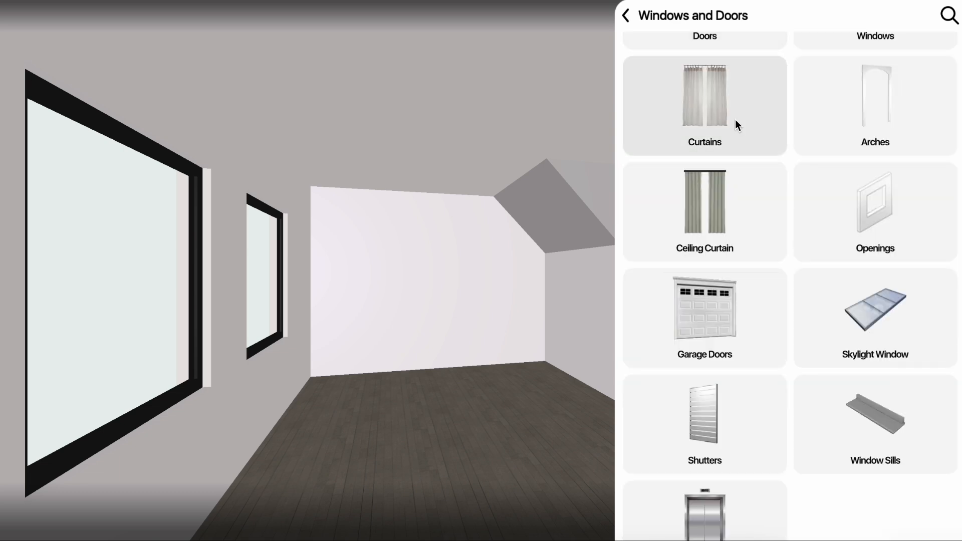
{"action": "left_click", "coordinate": [875, 318]}
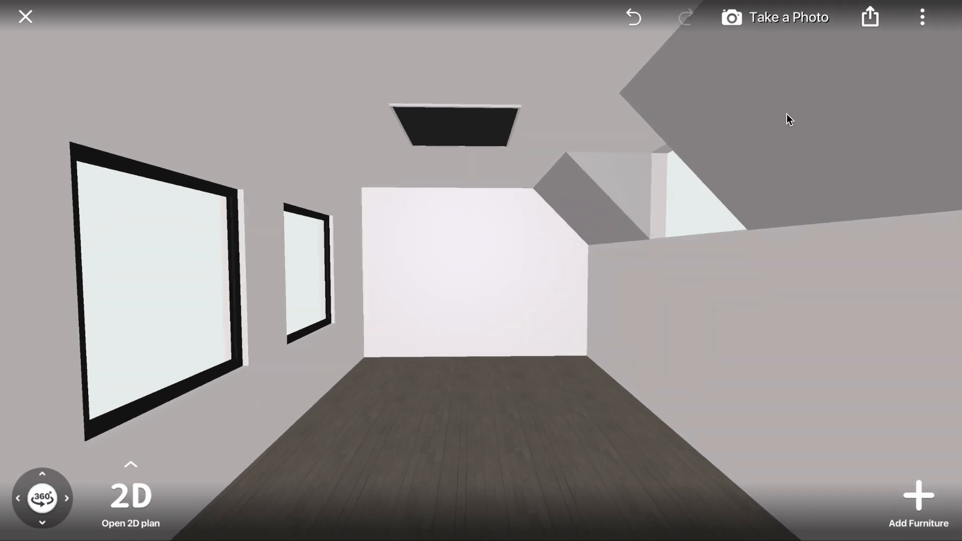
{"action": "left_click", "coordinate": [775, 17]}
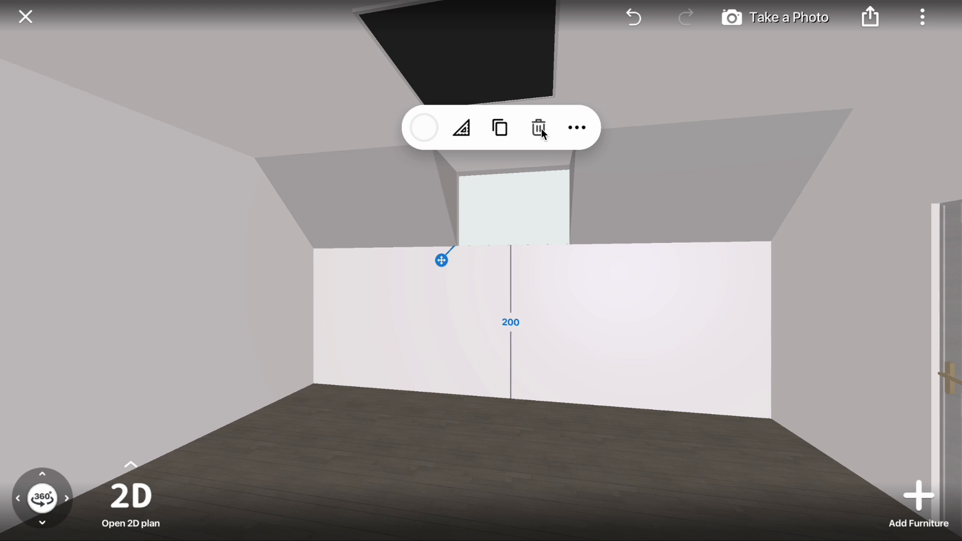
Delete the window between the slopes and add a Constructions primitive panel there
{"action": "left_click", "coordinate": [575, 127]}
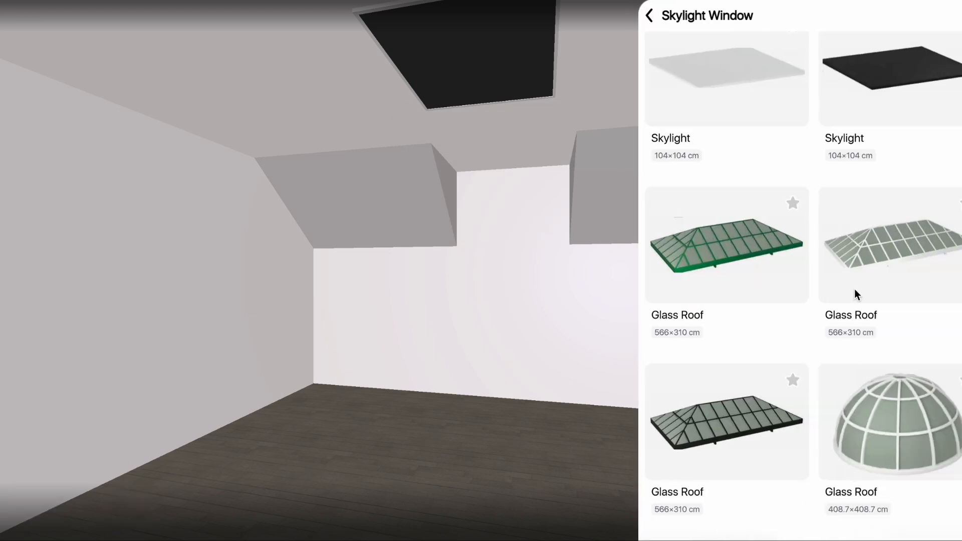
{"action": "left_click", "coordinate": [626, 15]}
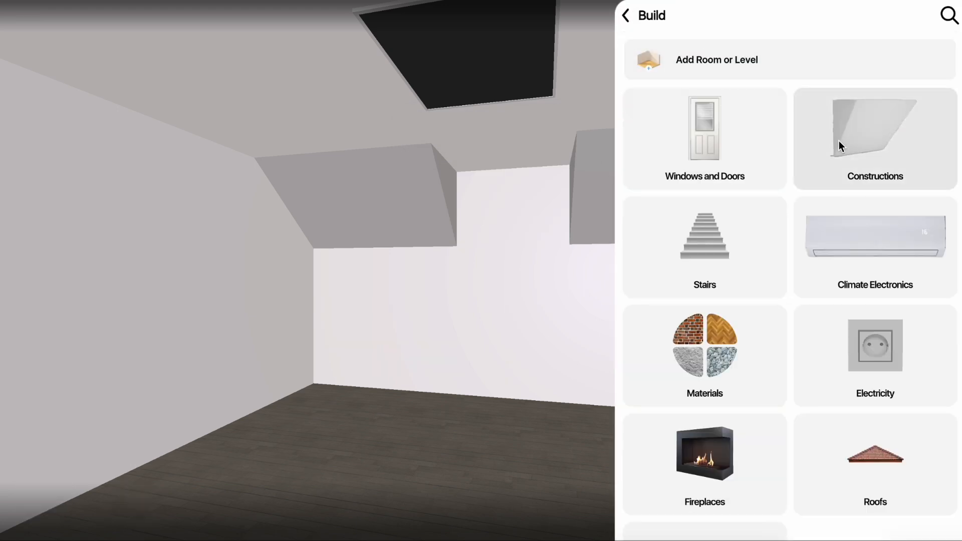
{"action": "left_click", "coordinate": [874, 138]}
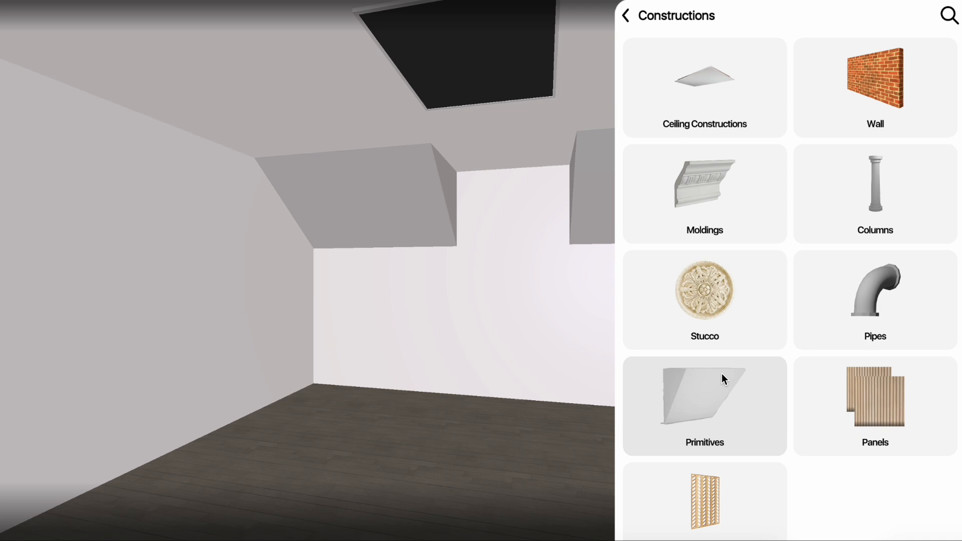
{"action": "left_click", "coordinate": [626, 15]}
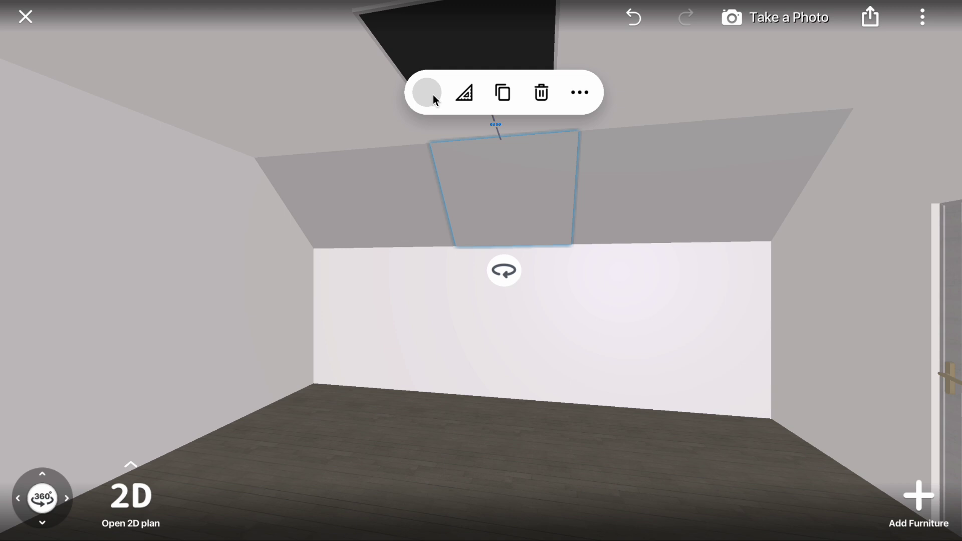
Give the new gap panel a dark finish from the Neon colour category
{"action": "left_click", "coordinate": [427, 92]}
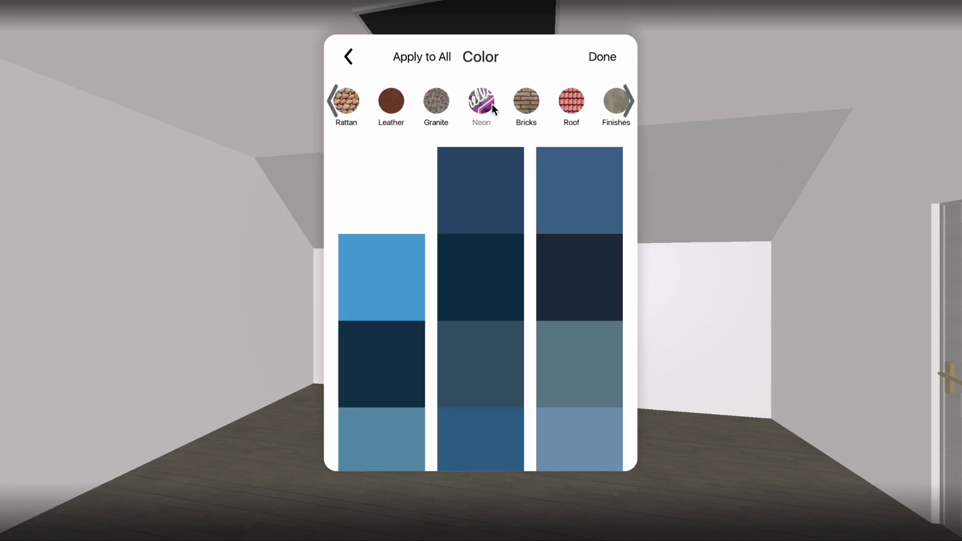
{"action": "left_click", "coordinate": [481, 101]}
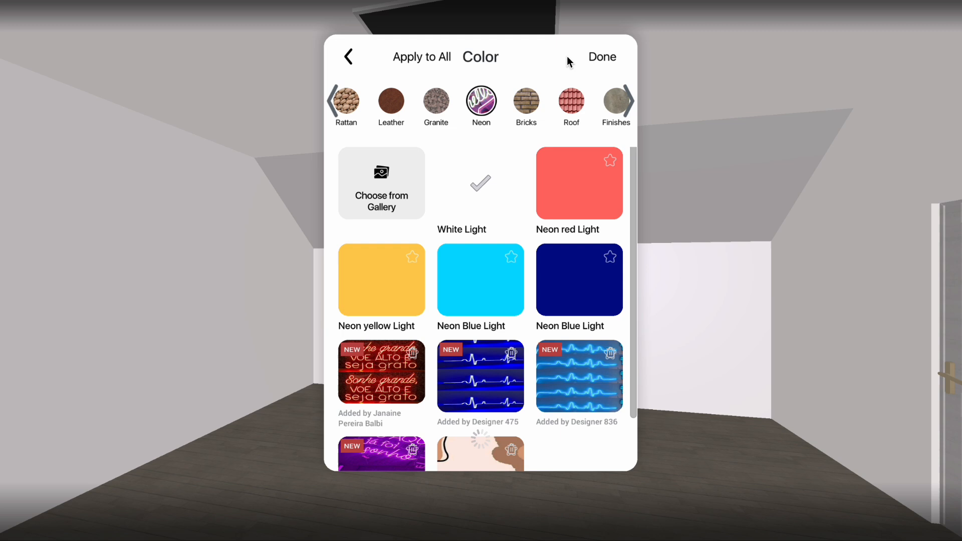
{"action": "left_click", "coordinate": [601, 56]}
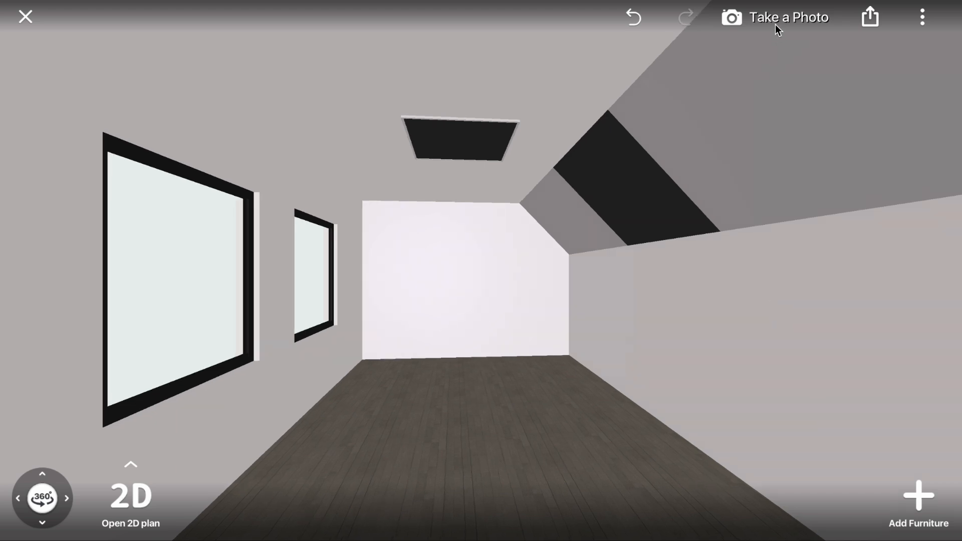
Apply a blue cloudy Sky texture to the ceiling skylight
{"action": "left_click", "coordinate": [788, 17]}
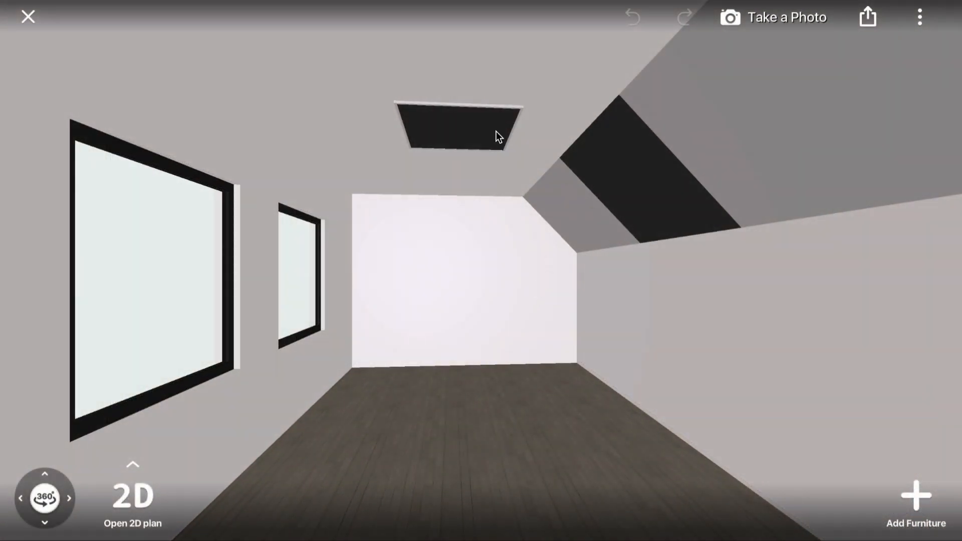
{"action": "left_click", "coordinate": [457, 120]}
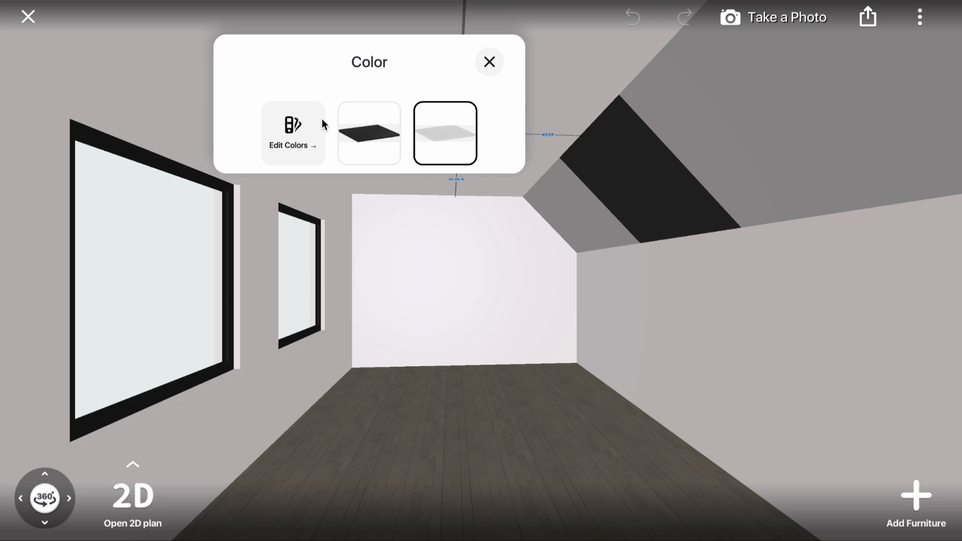
{"action": "left_click", "coordinate": [293, 133]}
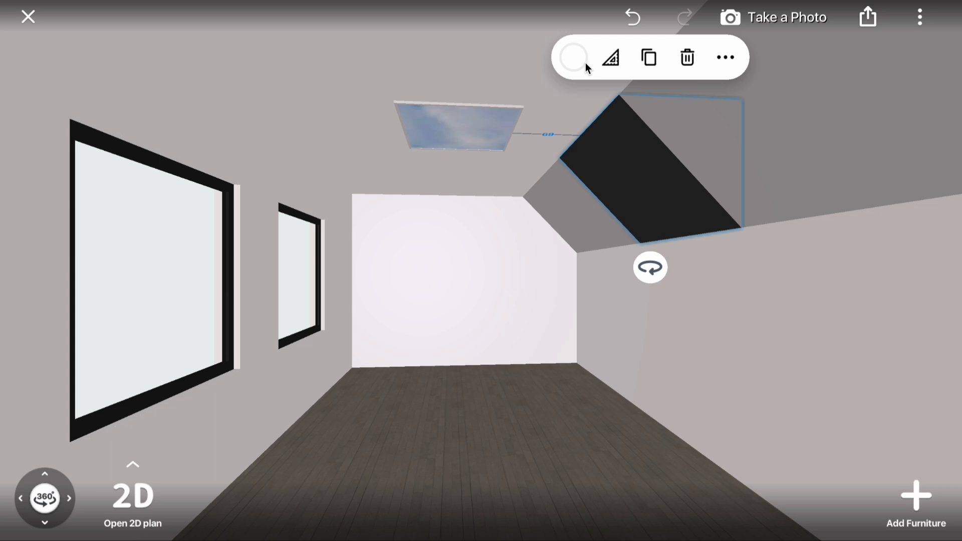
{"action": "left_click", "coordinate": [572, 57]}
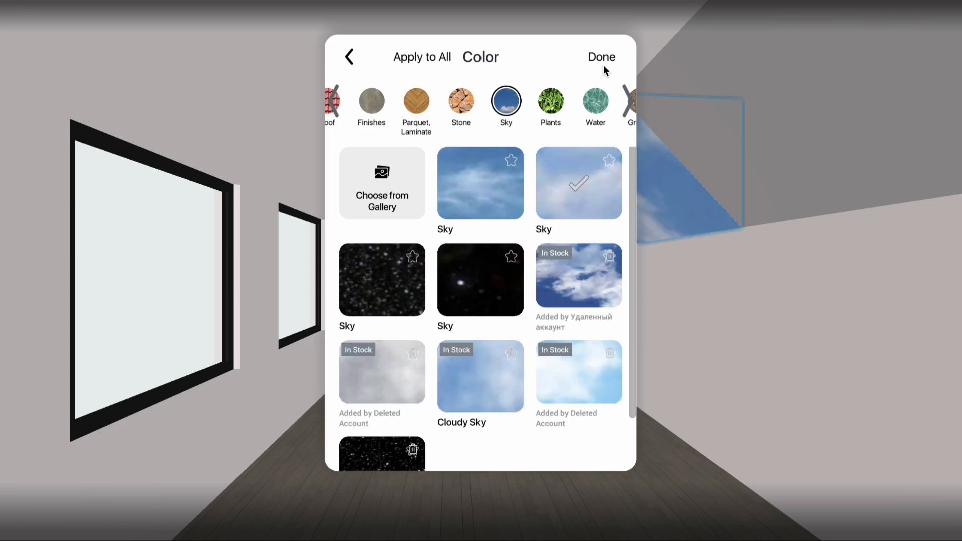
{"action": "left_click", "coordinate": [601, 56]}
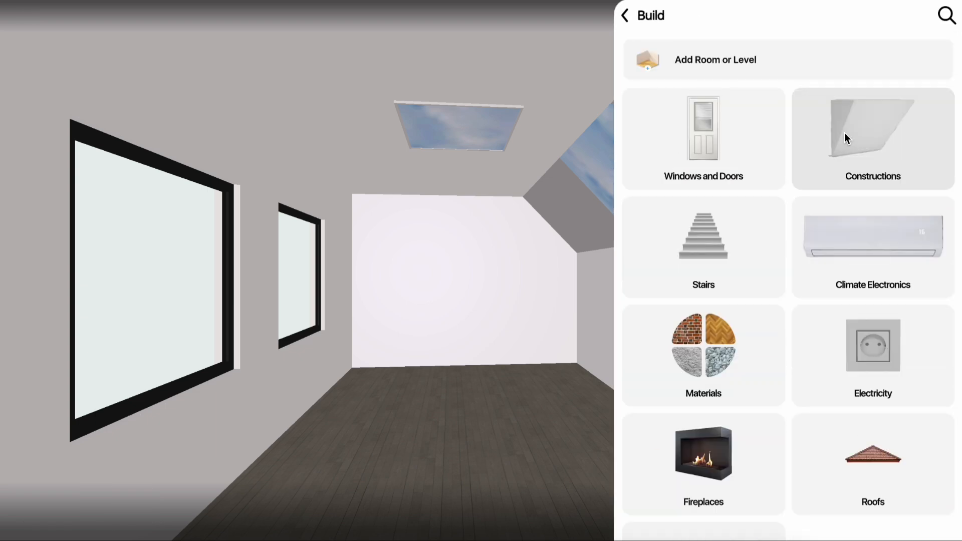
Add a construction box and resize it into black strips along the window sides
{"action": "left_click", "coordinate": [872, 137]}
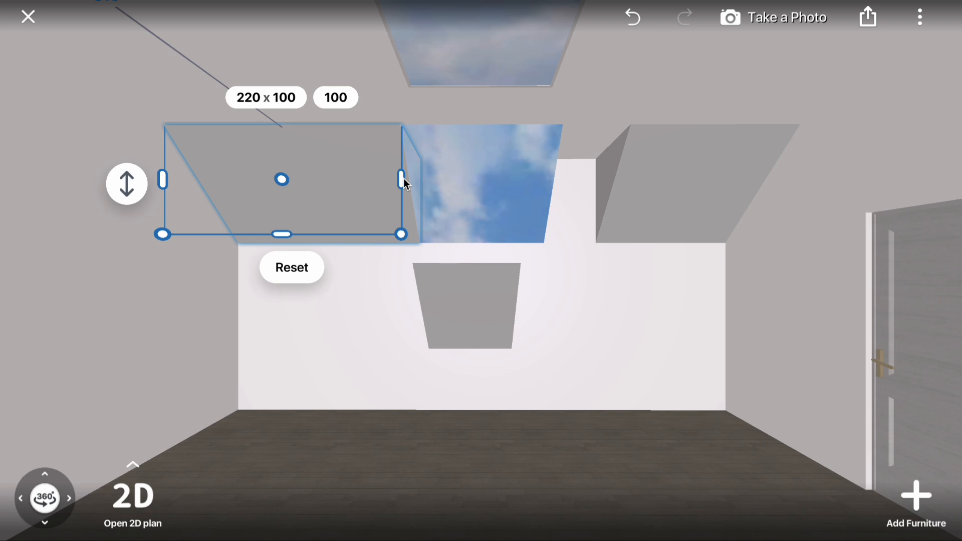
{"action": "left_click", "coordinate": [491, 306]}
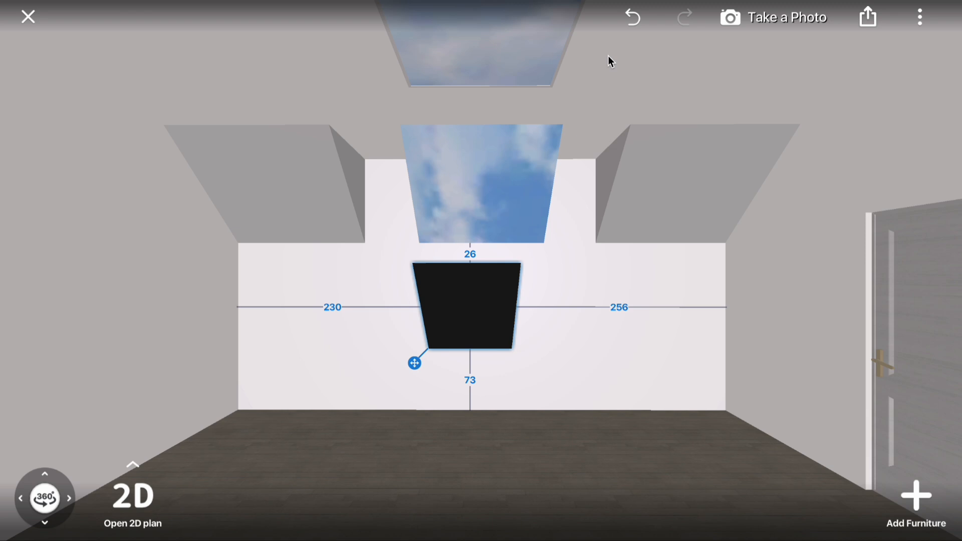
{"action": "left_click", "coordinate": [467, 303]}
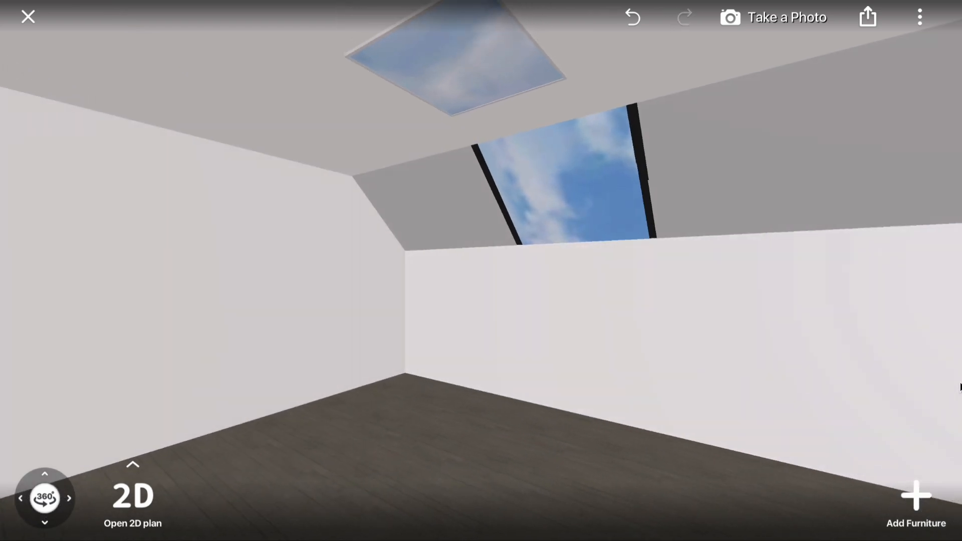
Add a construction bar, set its Furniture Size, and colour it Onyx Black
{"action": "left_click", "coordinate": [565, 184]}
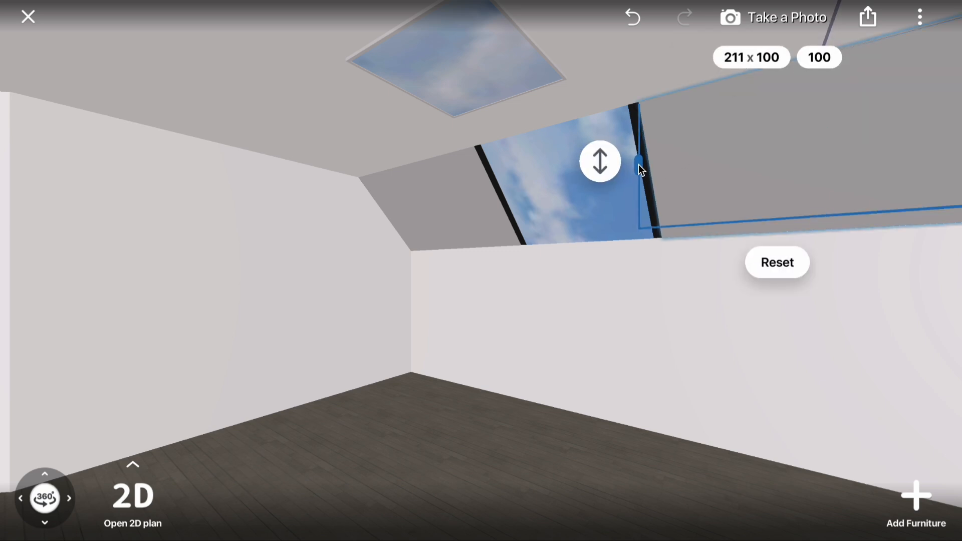
{"action": "left_click", "coordinate": [915, 497]}
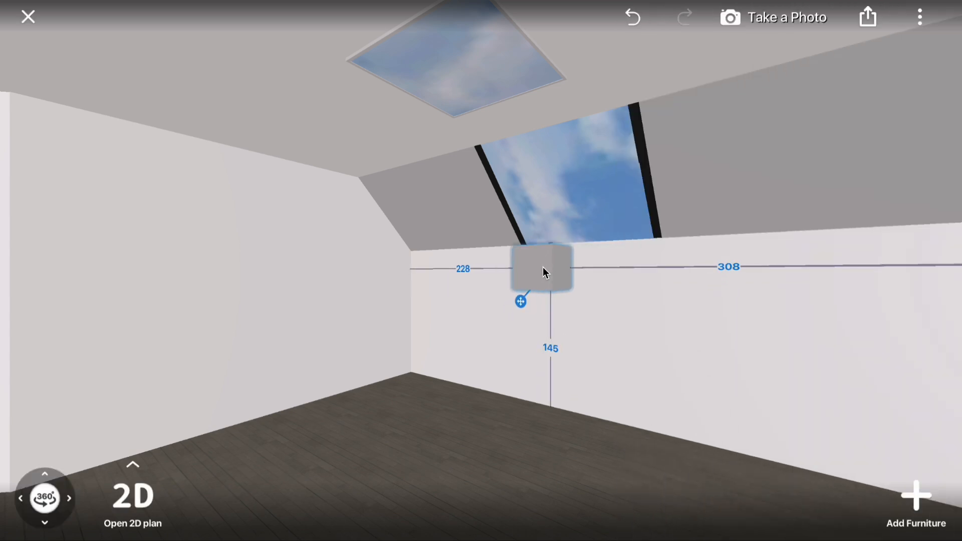
{"action": "left_click", "coordinate": [542, 267]}
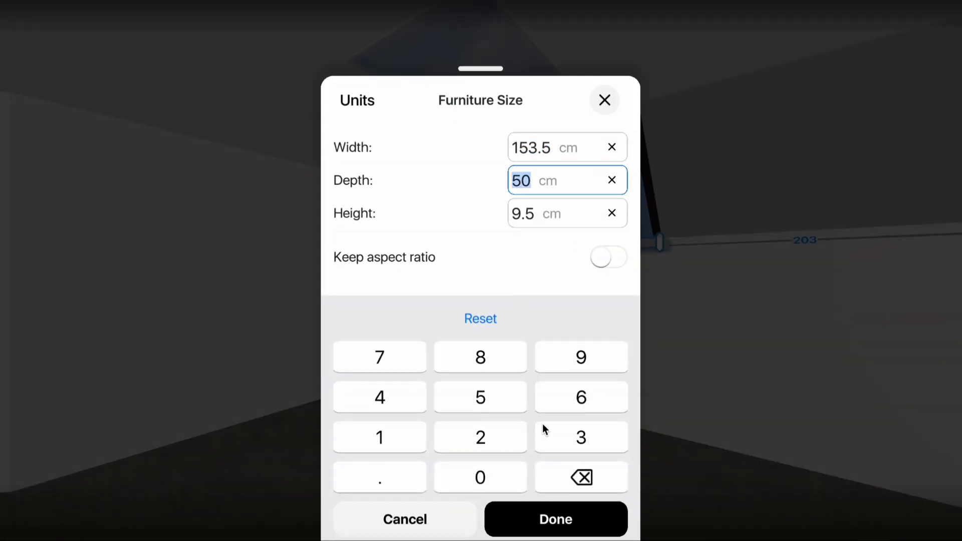
{"action": "left_click", "coordinate": [555, 519]}
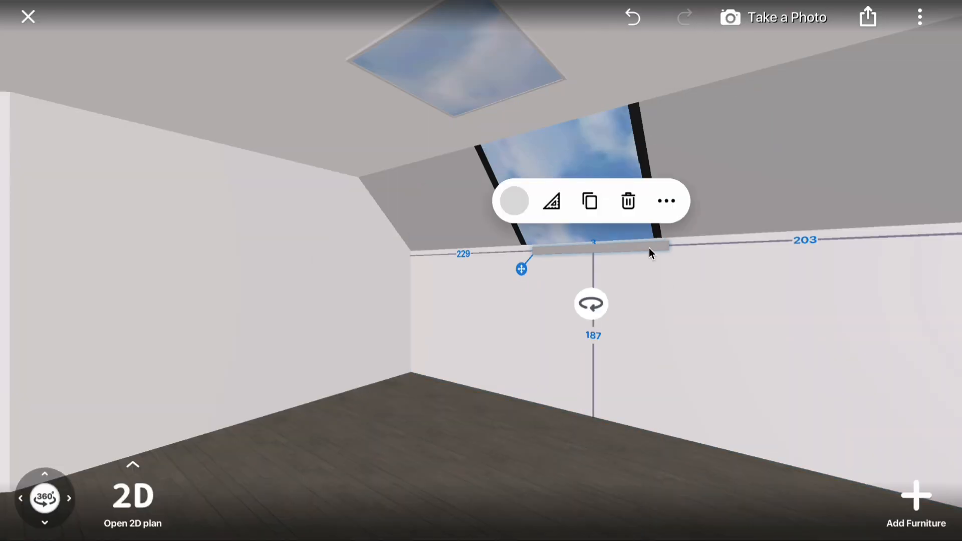
{"action": "left_click", "coordinate": [514, 201]}
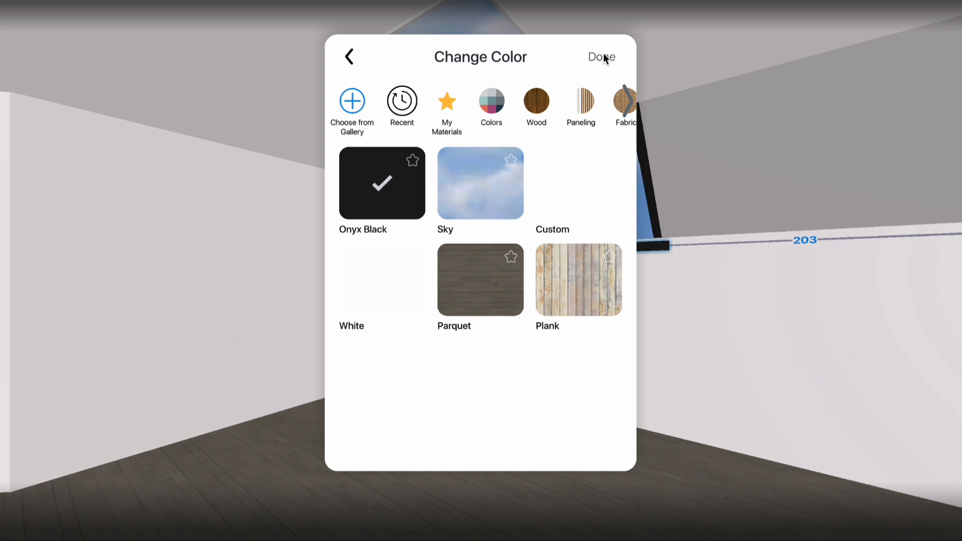
{"action": "left_click", "coordinate": [600, 57]}
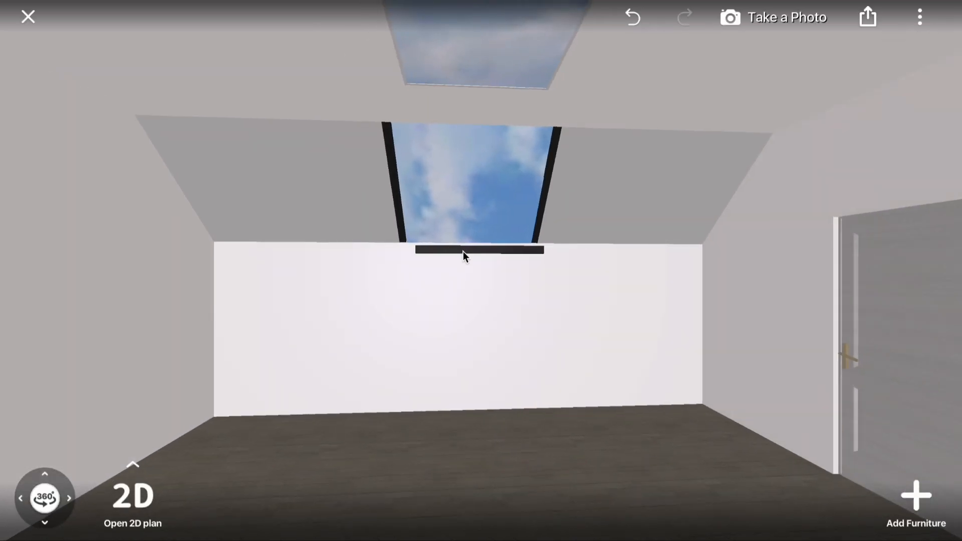
Resize the bottom and top window bars to thin depth 5, height 5
{"action": "left_click", "coordinate": [478, 249]}
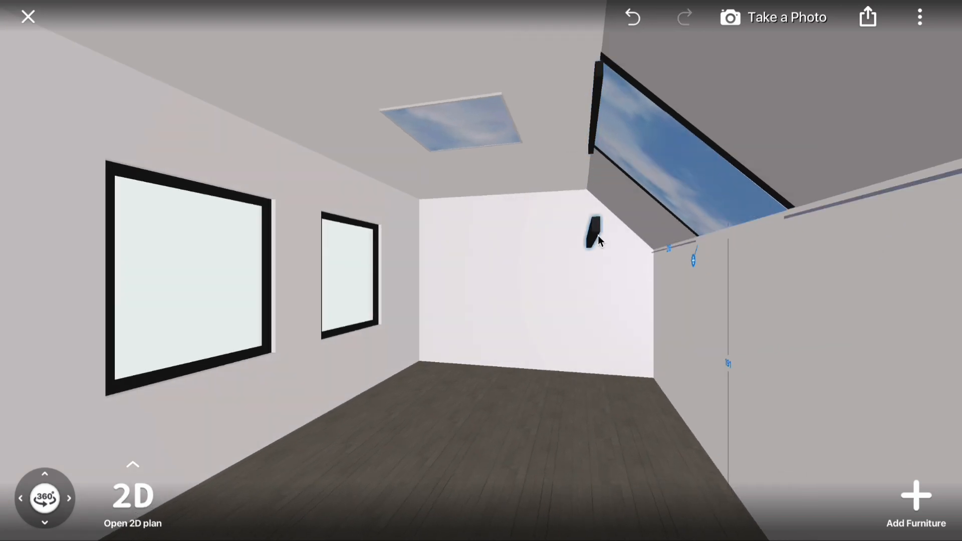
{"action": "left_click", "coordinate": [592, 236]}
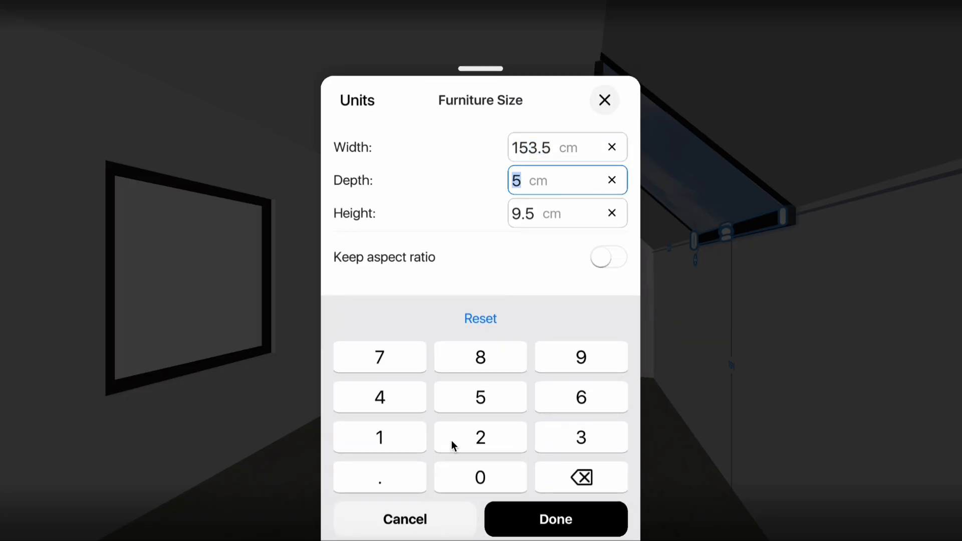
{"action": "left_click", "coordinate": [554, 519]}
{"action": "type", "text": "5"}
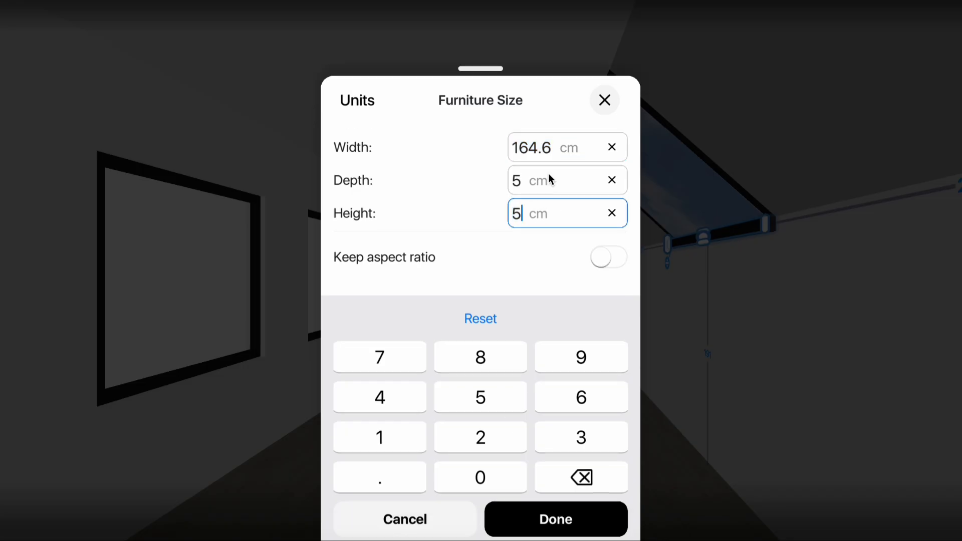
{"action": "left_click", "coordinate": [555, 520]}
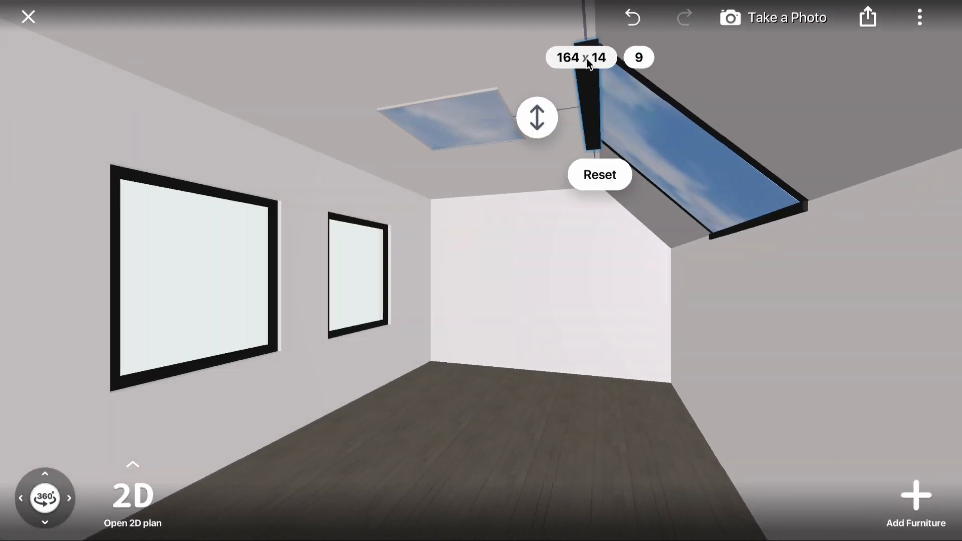
{"action": "left_click", "coordinate": [580, 57]}
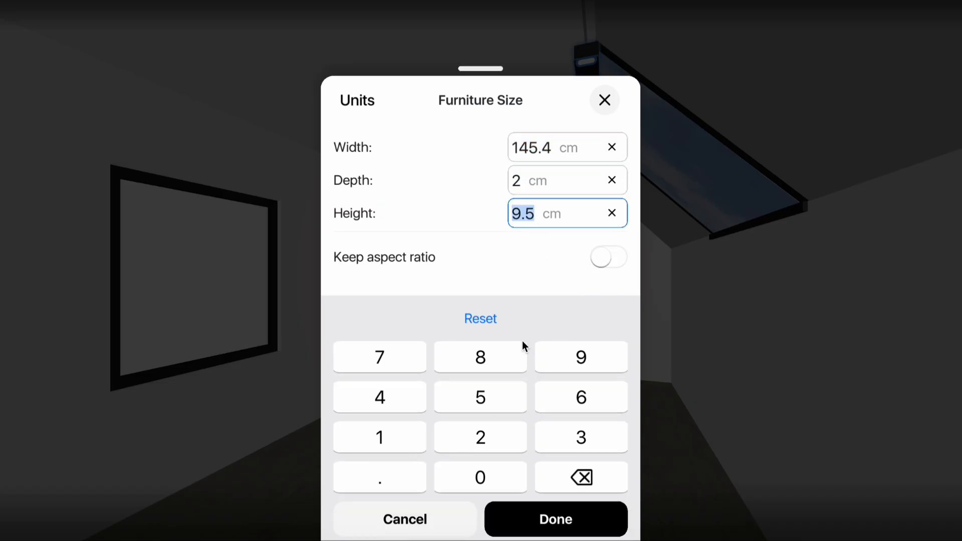
{"action": "left_click", "coordinate": [555, 519]}
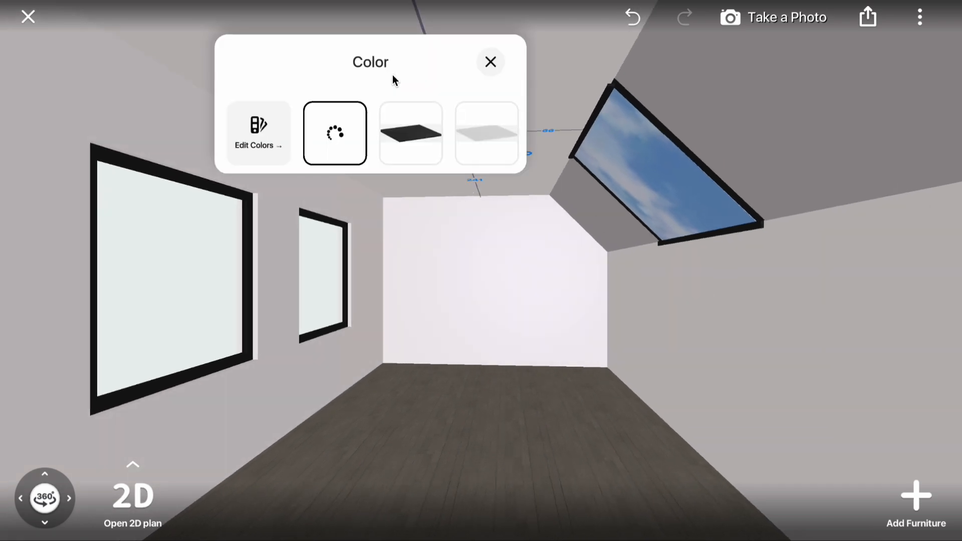
Set the remaining frame strip to Onyx Black via Edit Colors
{"action": "left_click", "coordinate": [258, 132]}
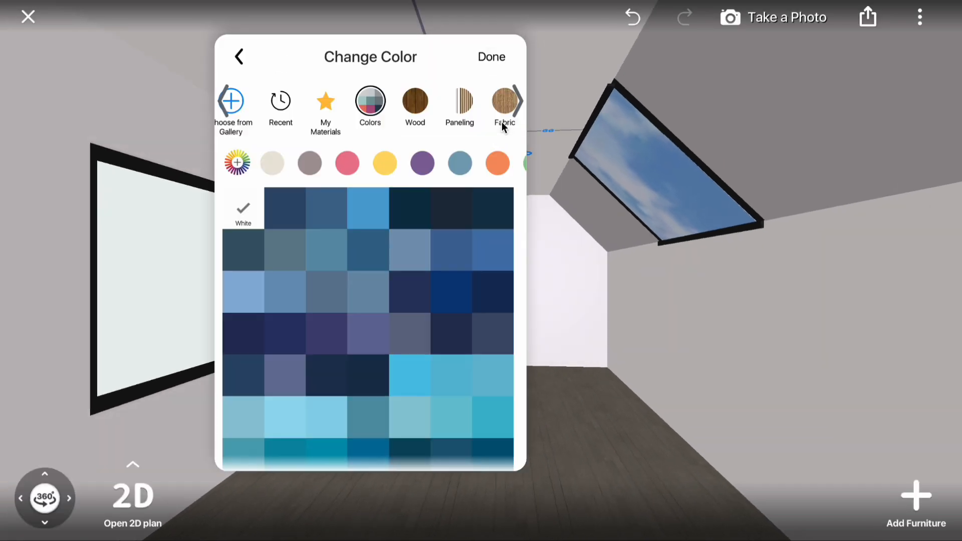
{"action": "left_click", "coordinate": [325, 109]}
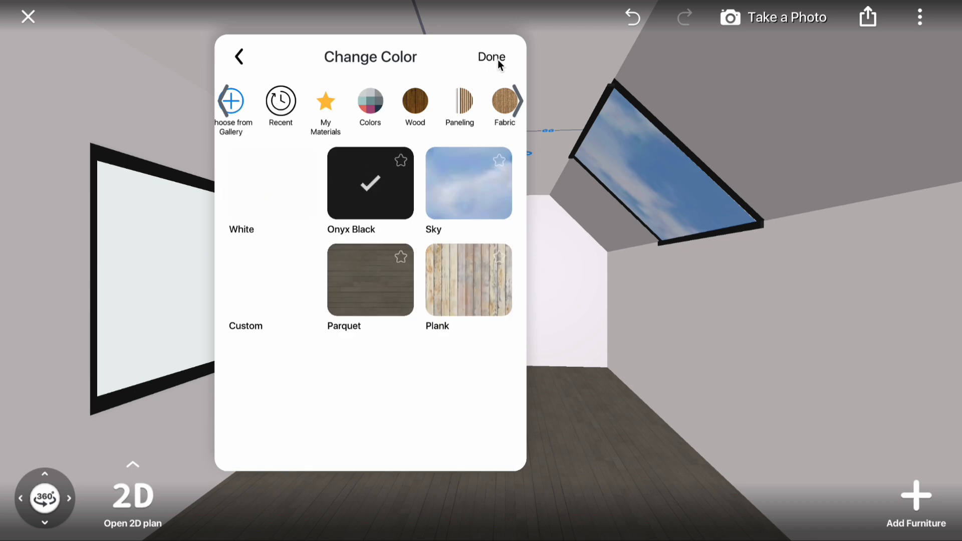
{"action": "left_click", "coordinate": [491, 57]}
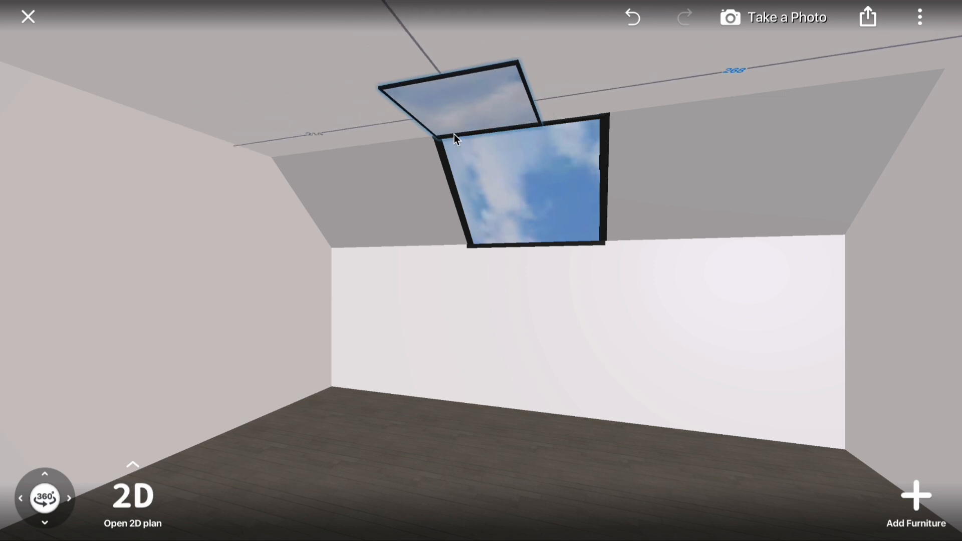
Select and deselect the skylight frame, then start a photo capture of the attic room
{"action": "left_click", "coordinate": [457, 138]}
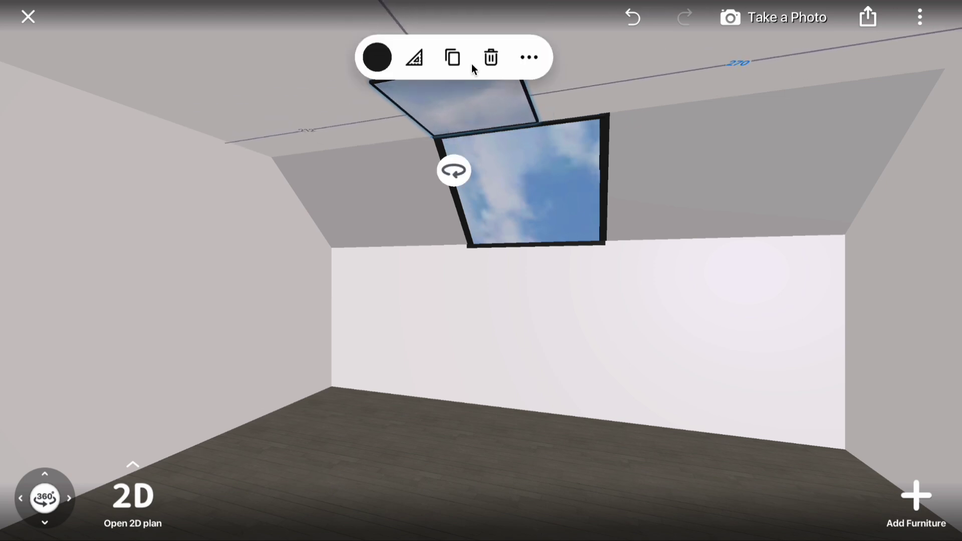
{"action": "left_click", "coordinate": [414, 57]}
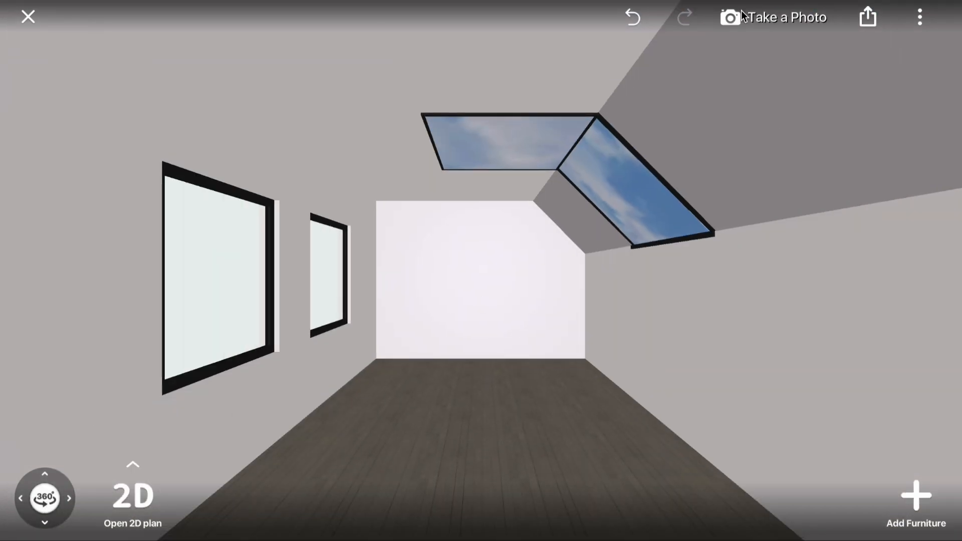
{"action": "left_click", "coordinate": [786, 17]}
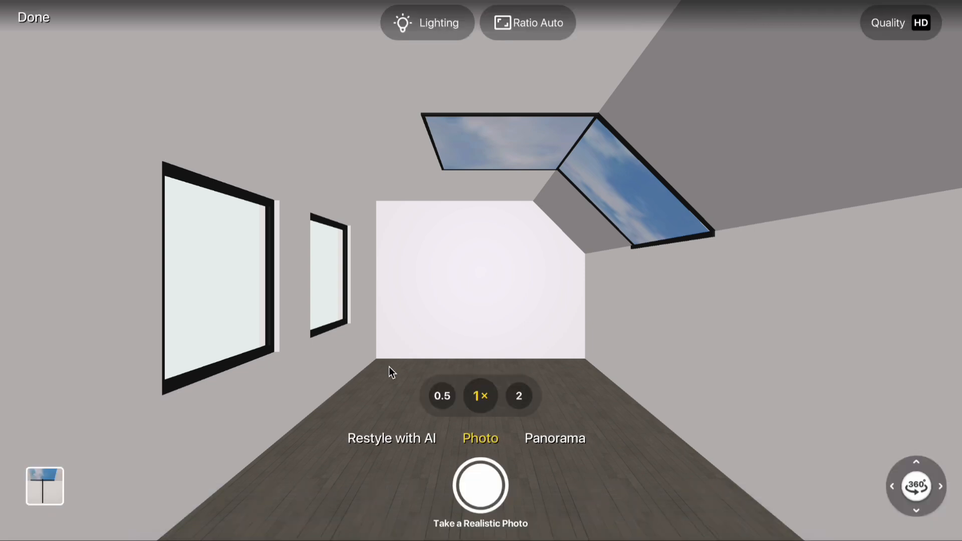